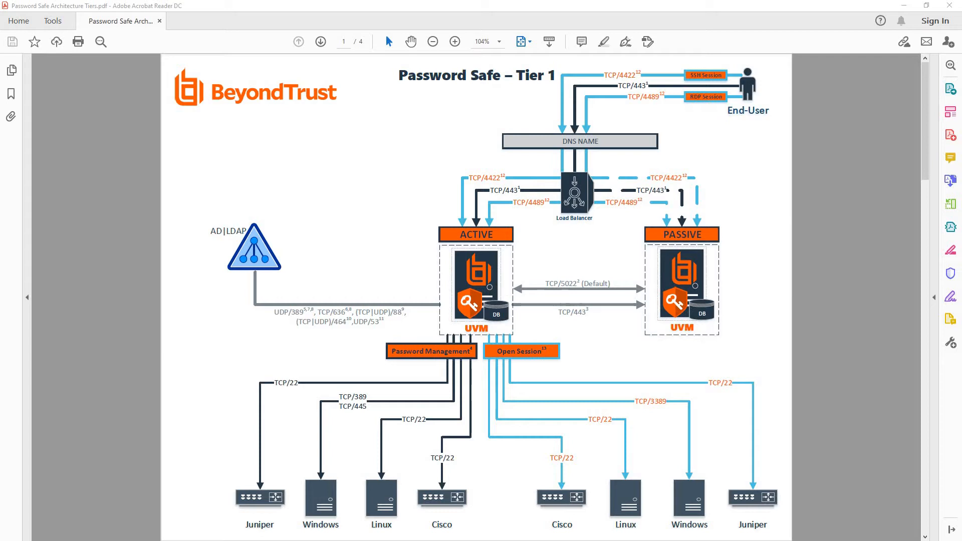
mouse_move(503, 332)
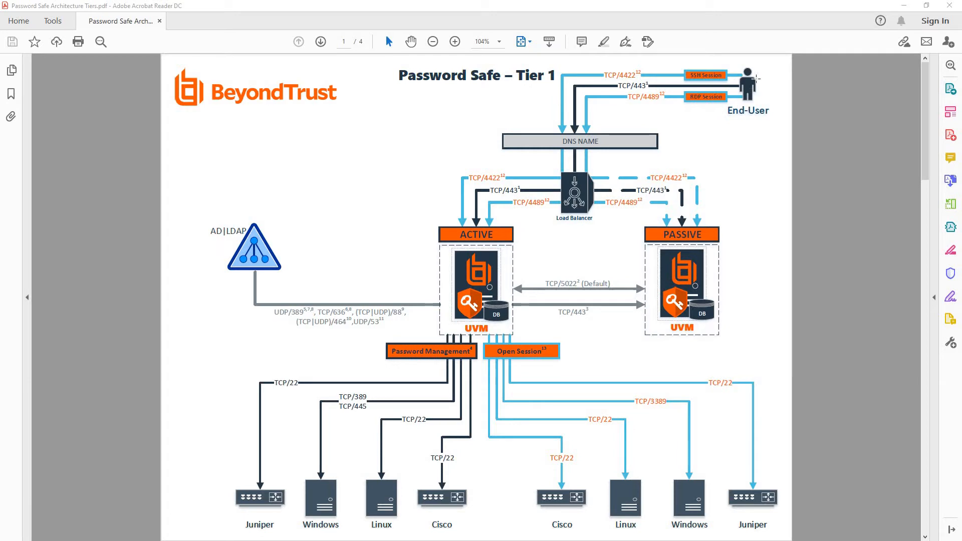
mouse_move(754, 78)
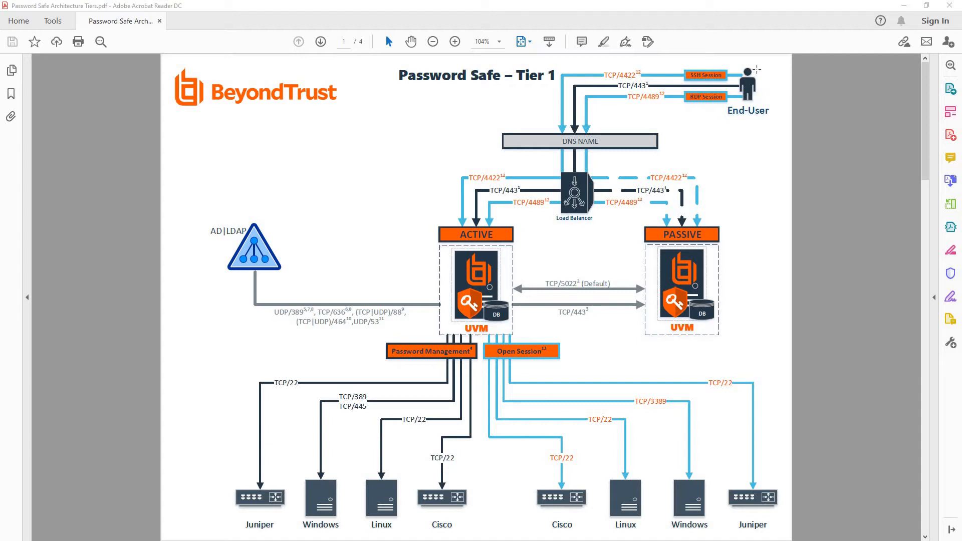
mouse_move(754, 67)
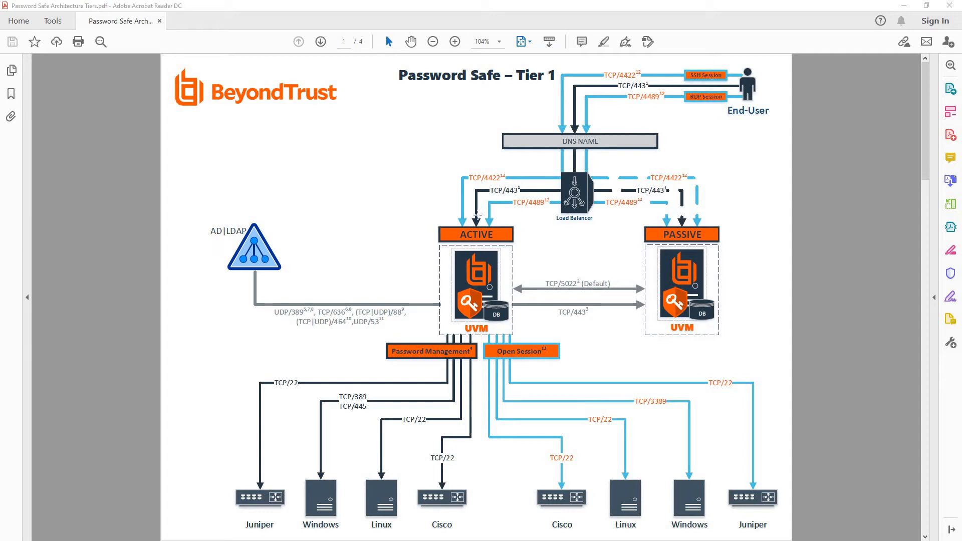
mouse_move(477, 215)
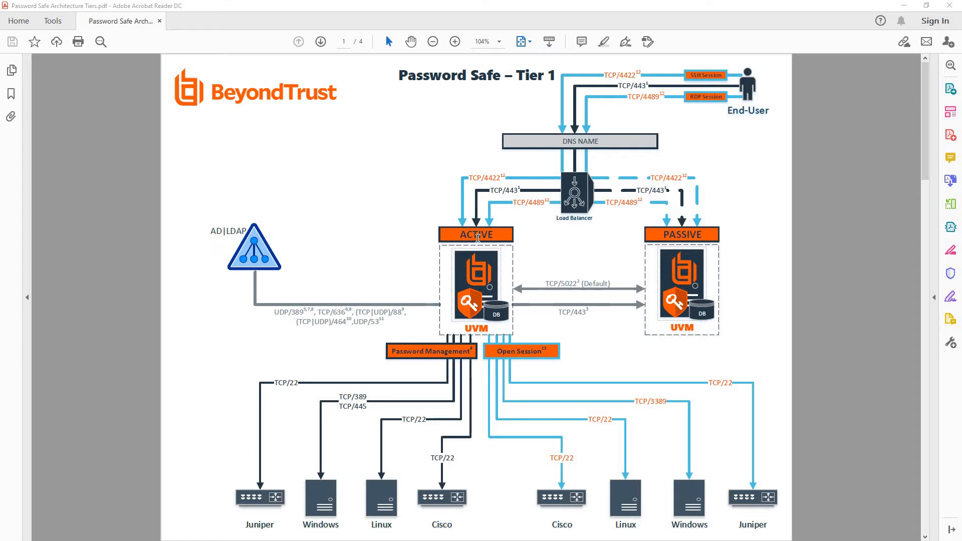
mouse_move(472, 280)
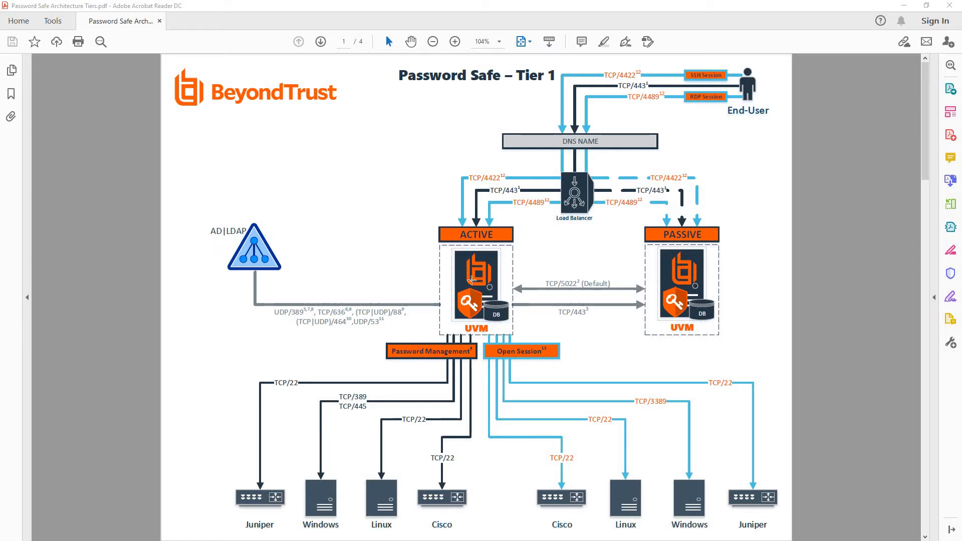
mouse_move(657, 405)
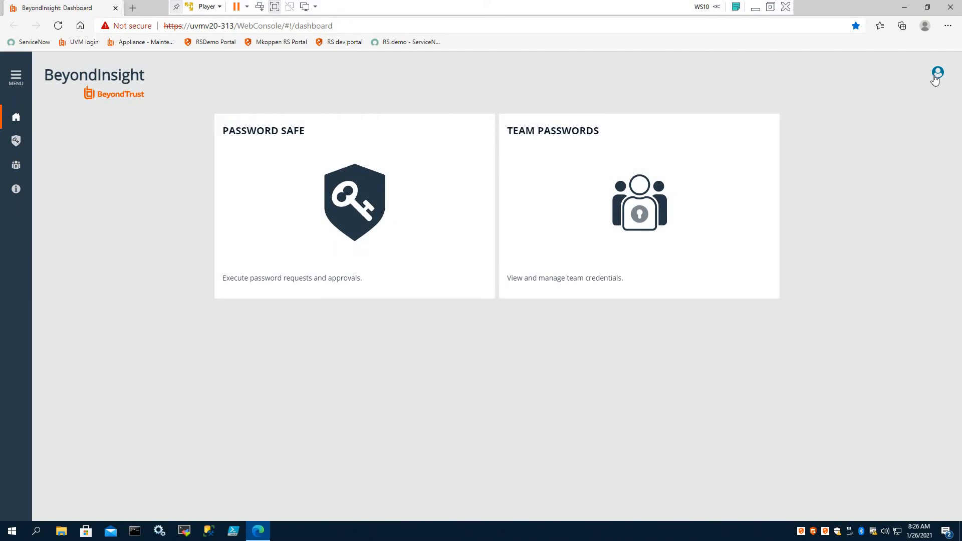
mouse_move(937, 75)
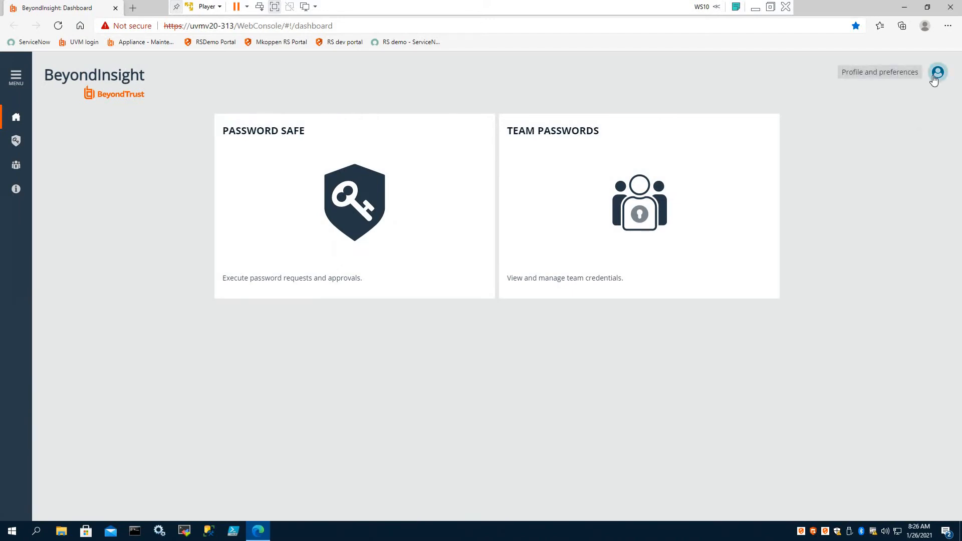
Step: Go to the Password Safe accounts area from the BeyondInsight dashboard
left_click(938, 72)
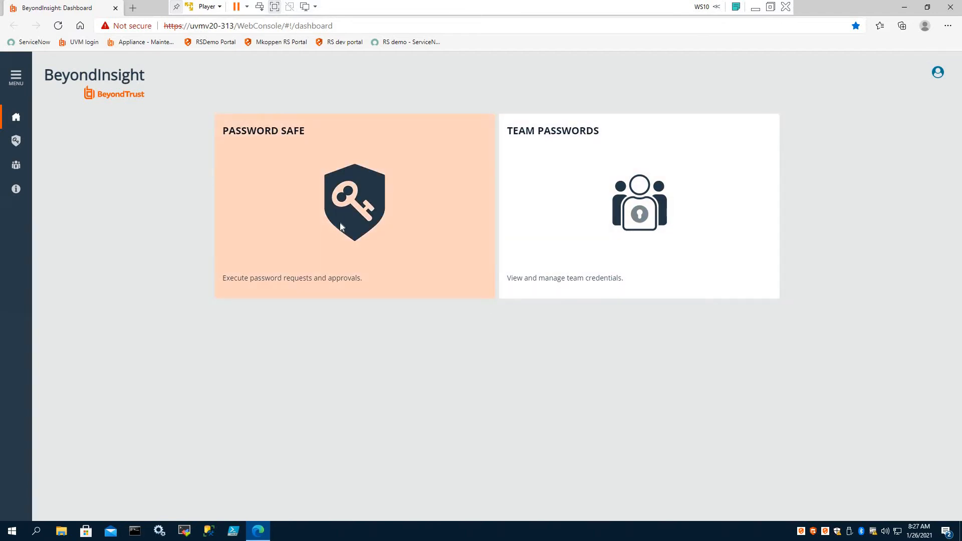
left_click(354, 205)
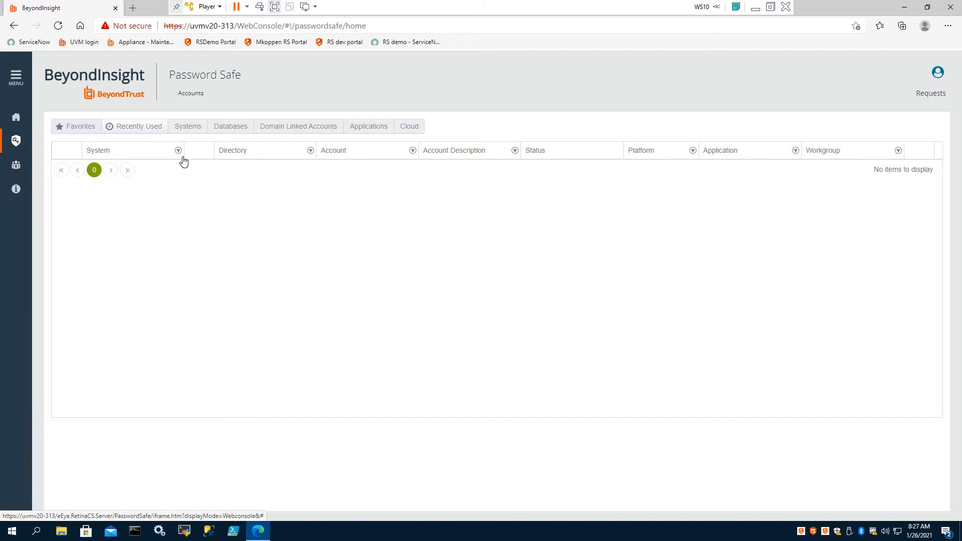
Step: Show the Favorites list and select the mdavis-adm account on winser2019
left_click(76, 126)
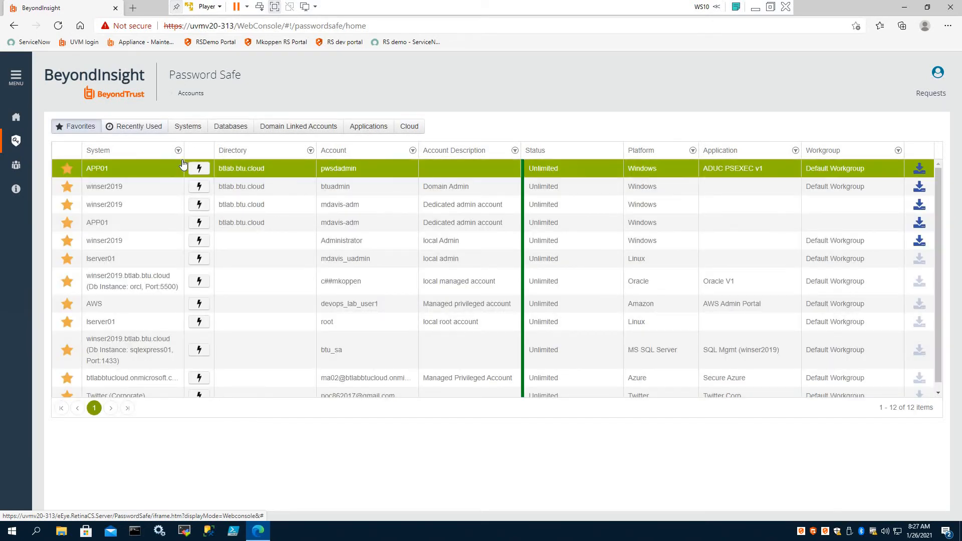
left_click(340, 204)
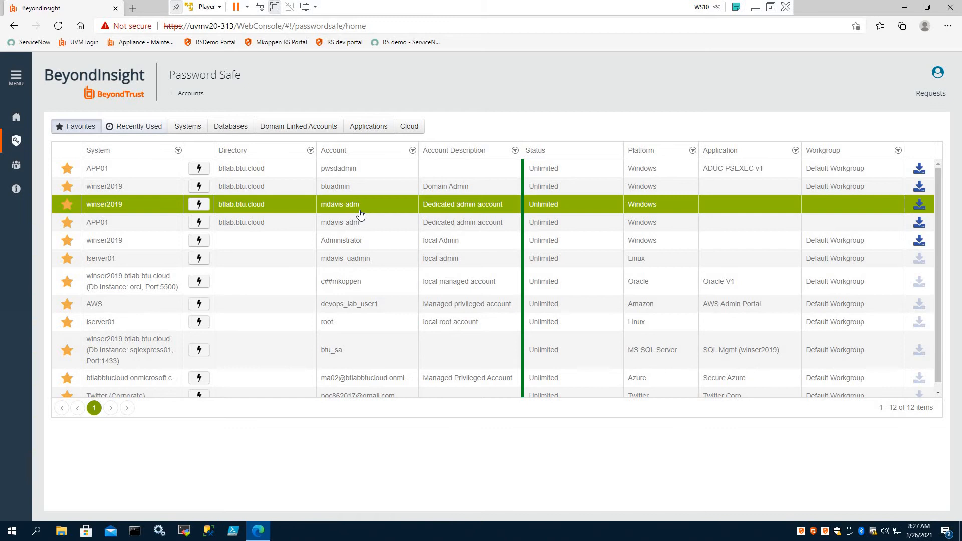
mouse_move(356, 216)
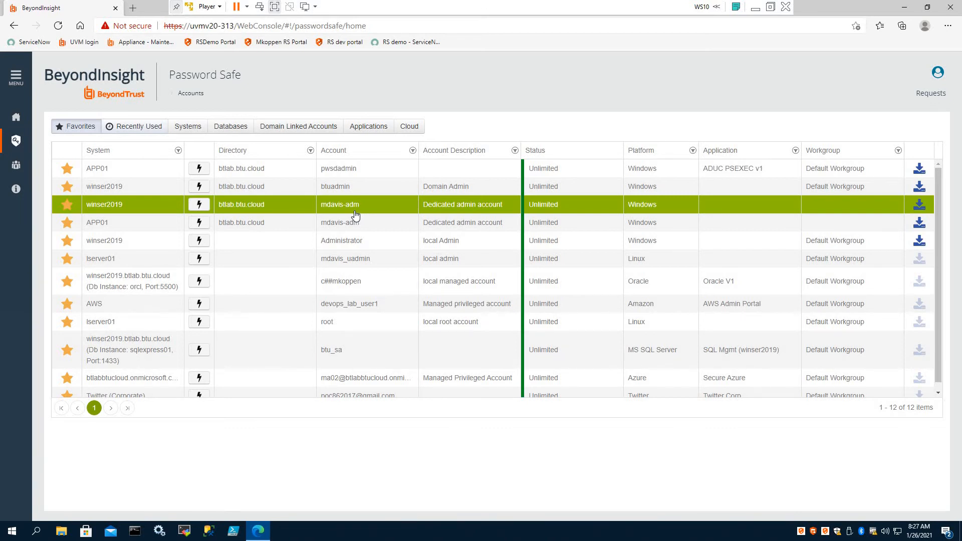
mouse_move(144, 209)
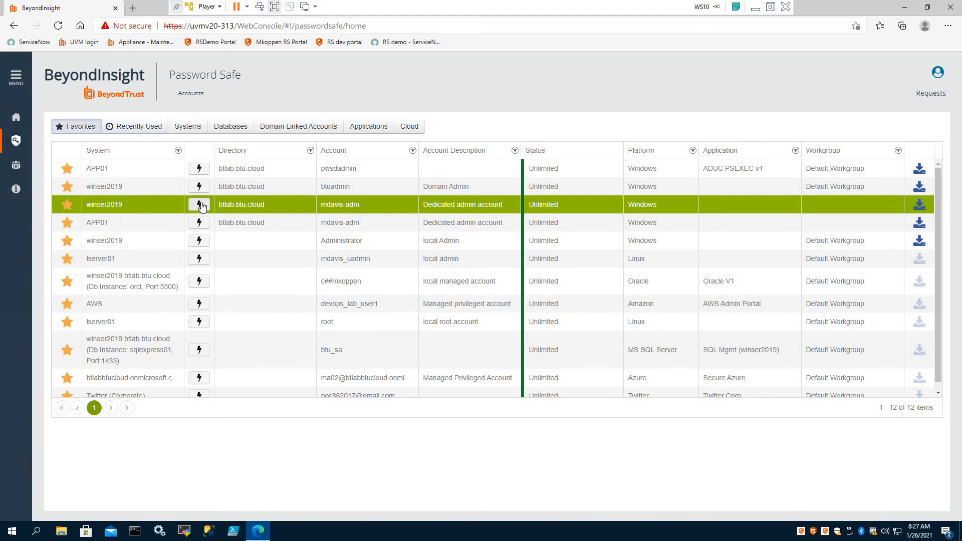
mouse_move(199, 205)
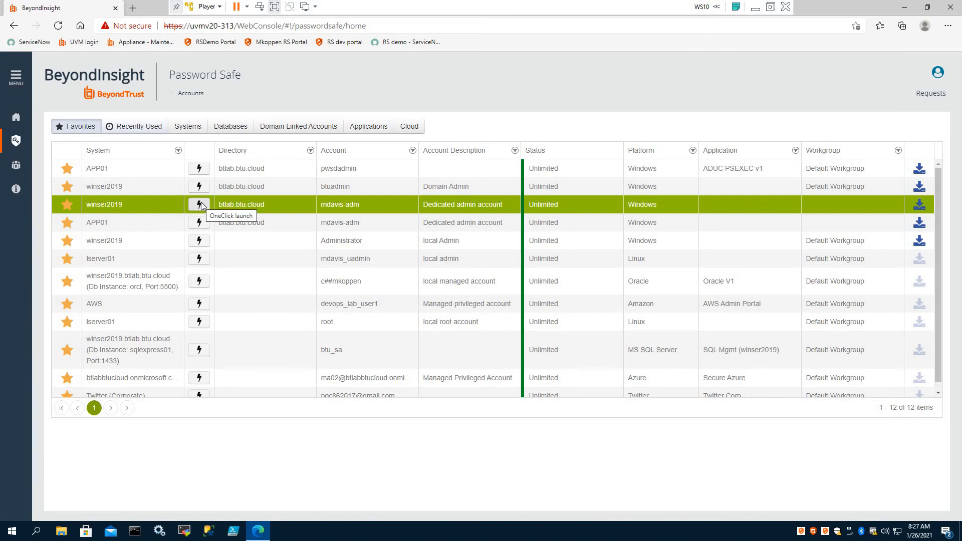
left_click(199, 204)
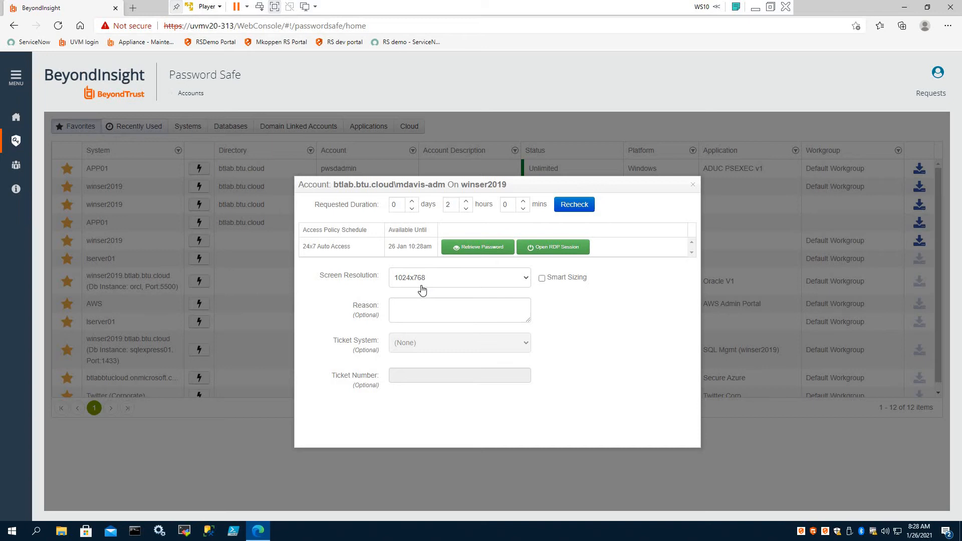
left_click(542, 277)
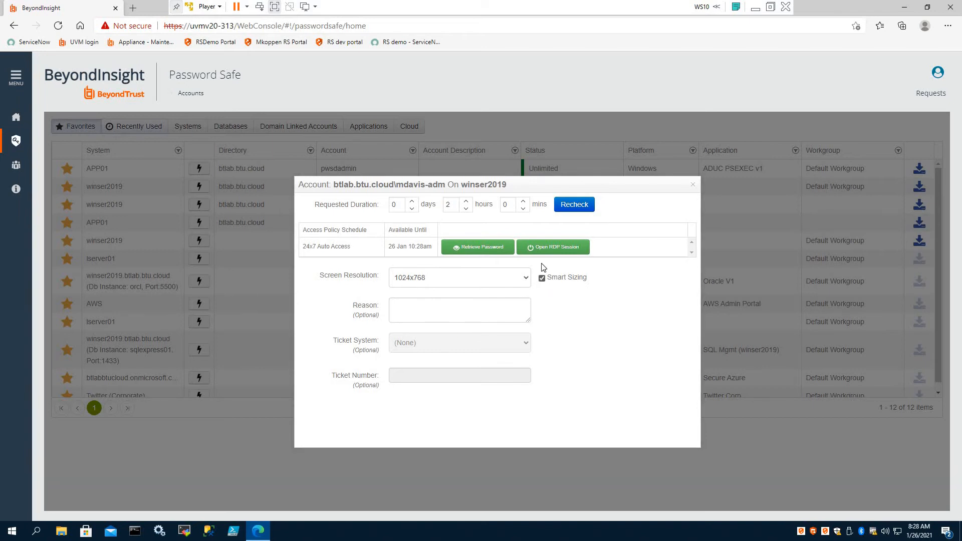
left_click(693, 184)
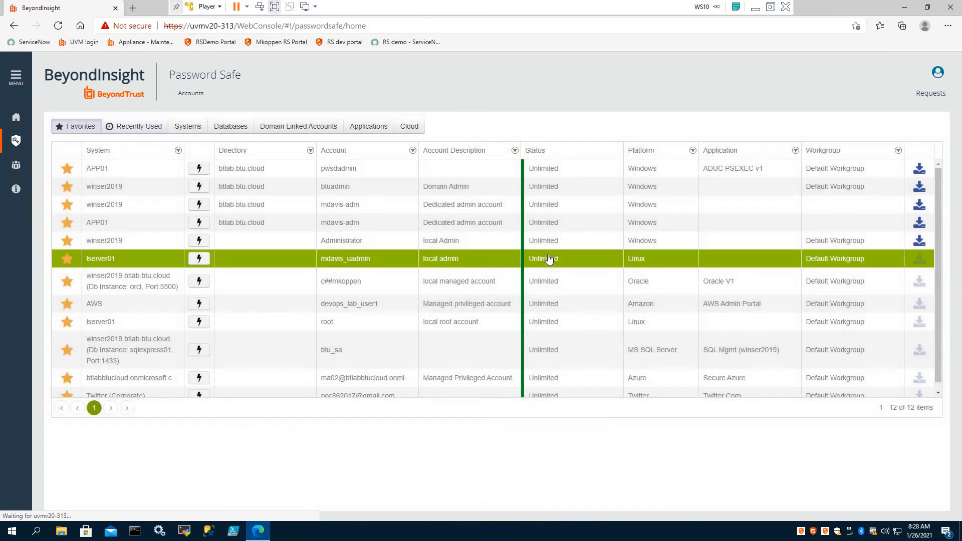
left_click(199, 259)
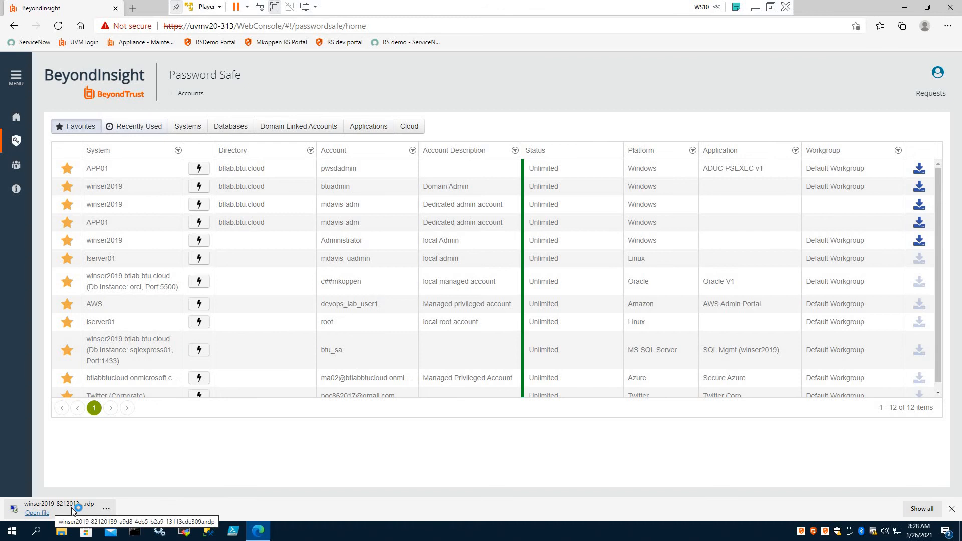
Step: Launch the downloaded .rdp file and accept the certificate warning to connect to winser2019
left_click(61, 504)
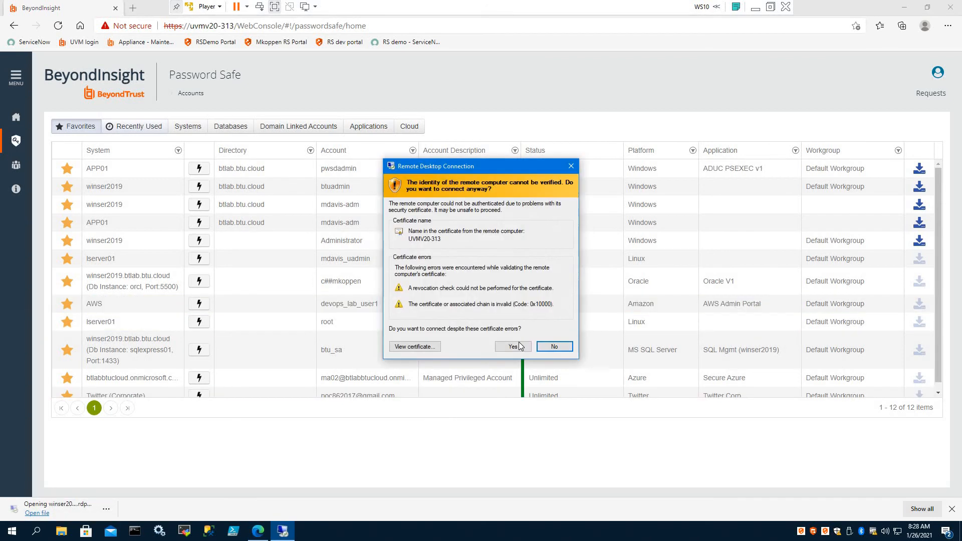
left_click(512, 347)
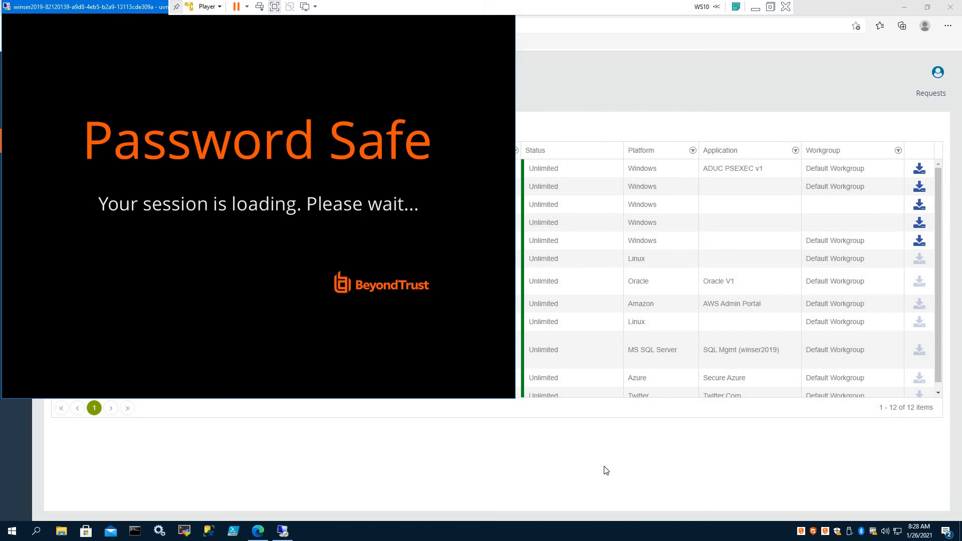
mouse_move(326, 230)
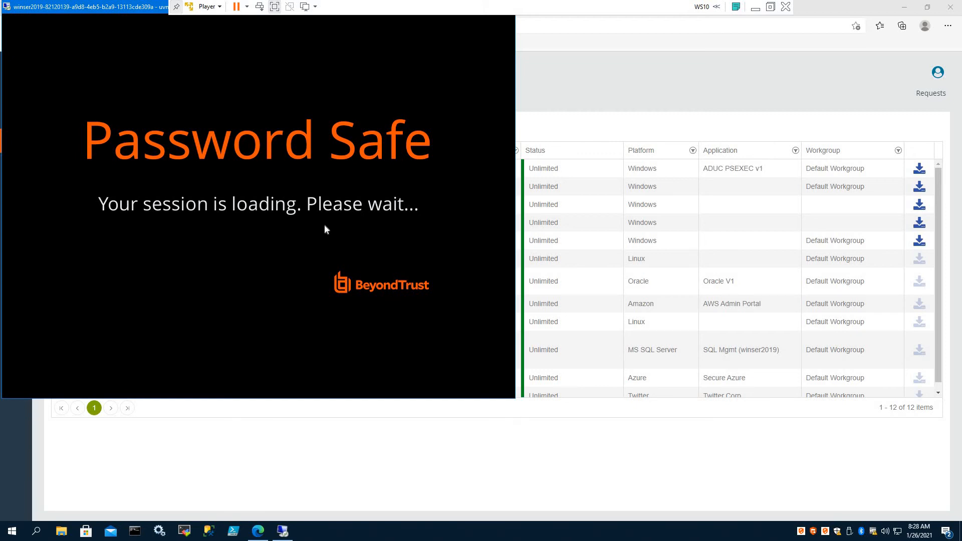
mouse_move(172, 176)
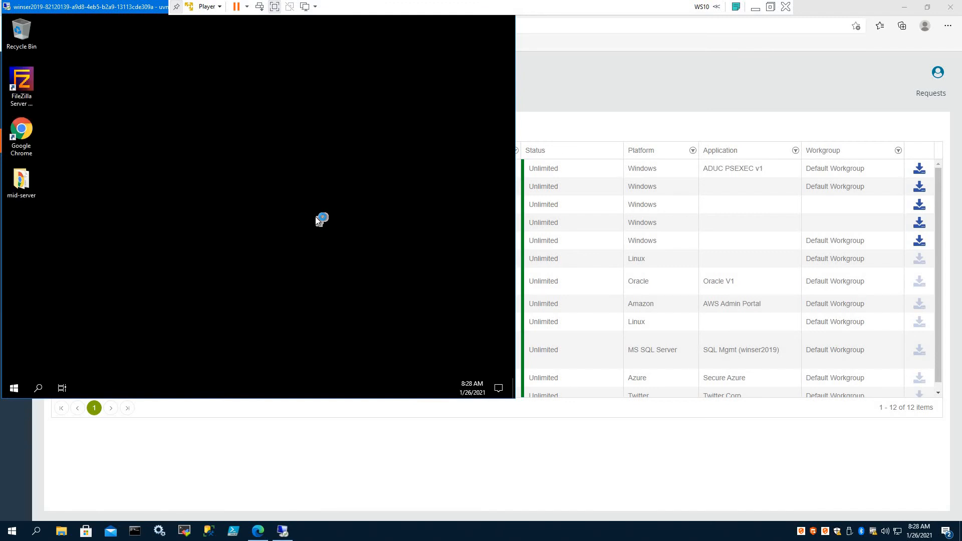
mouse_move(318, 220)
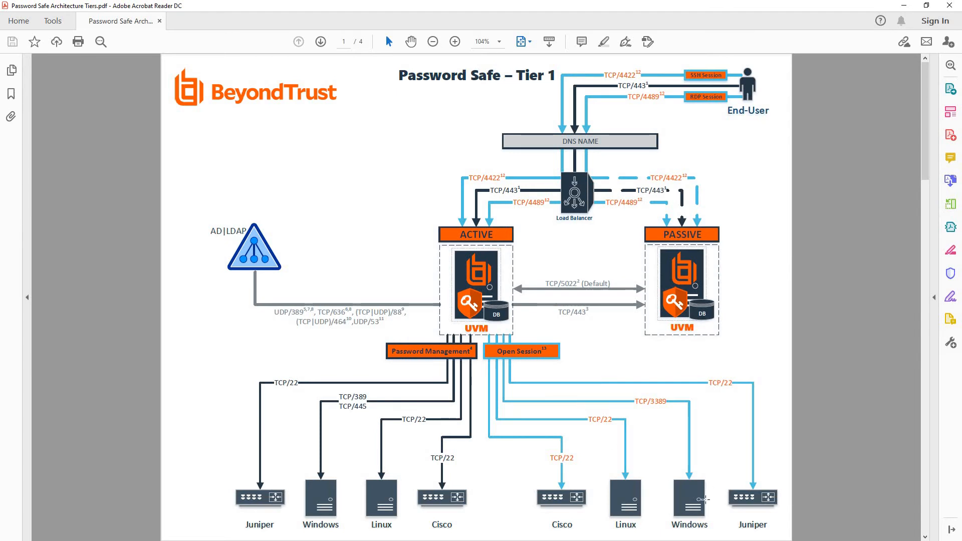
mouse_move(612, 142)
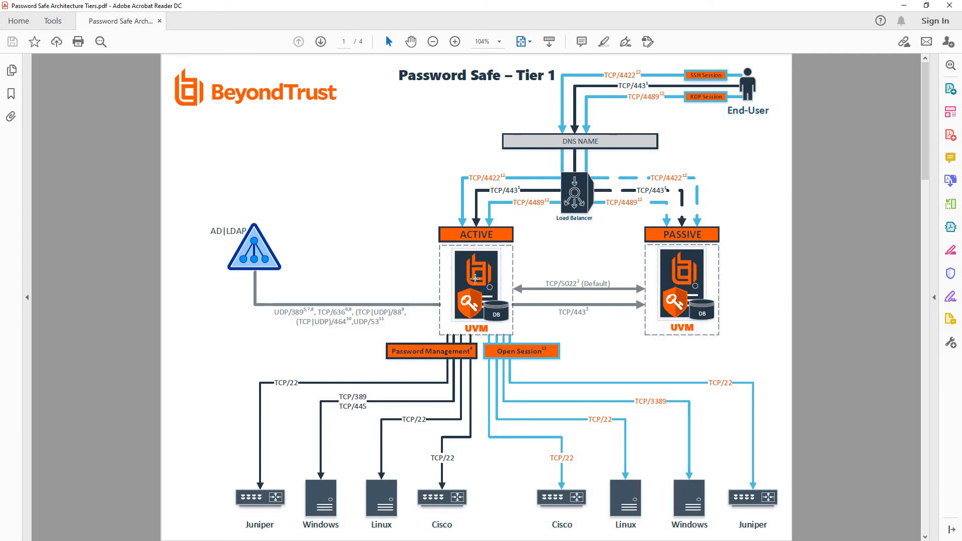
mouse_move(685, 376)
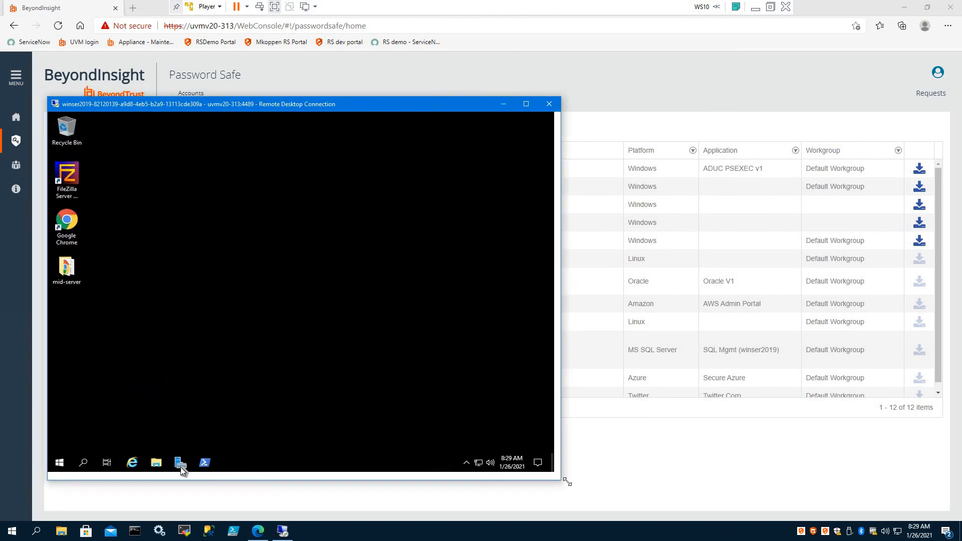
Step: Start Windows PowerShell (Admin) from the Start menu and dismiss the updates notification
right_click(59, 471)
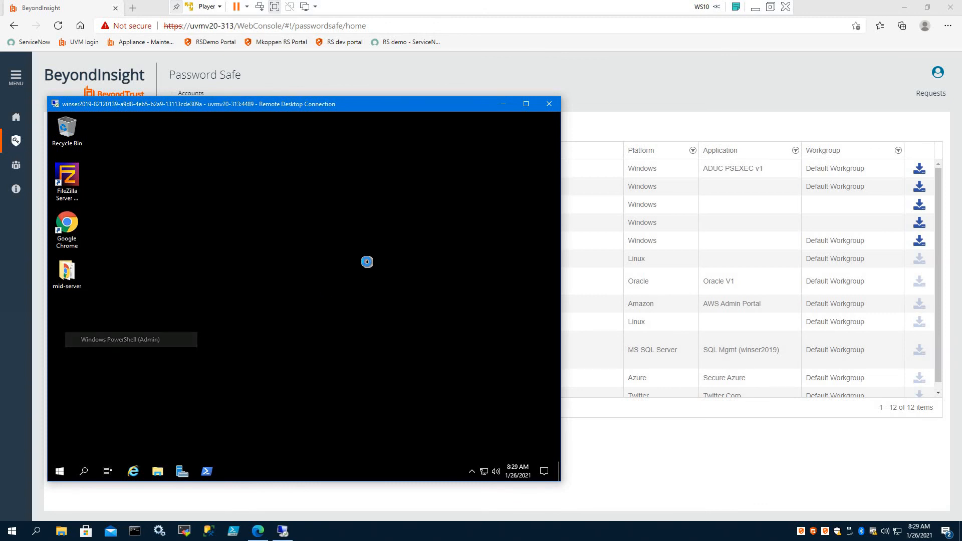
left_click(120, 340)
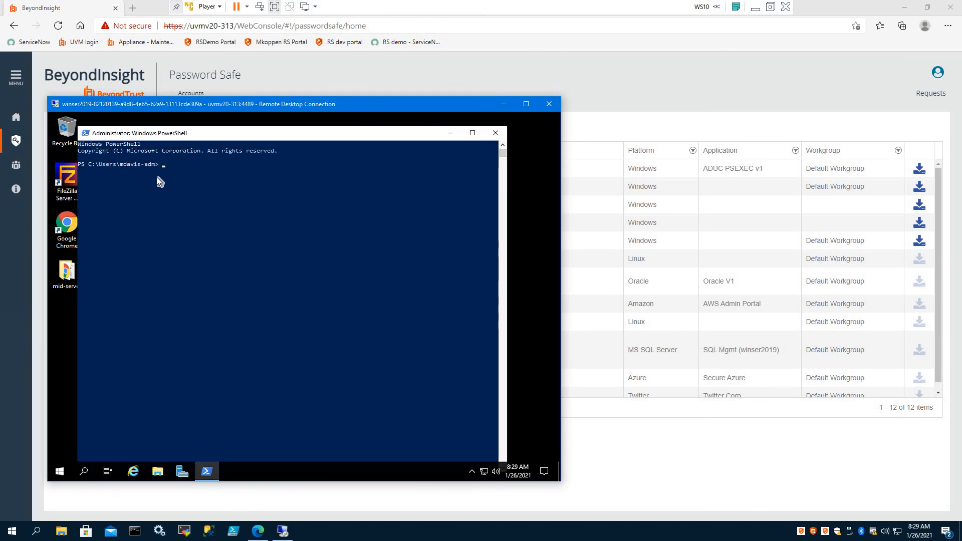
mouse_move(340, 254)
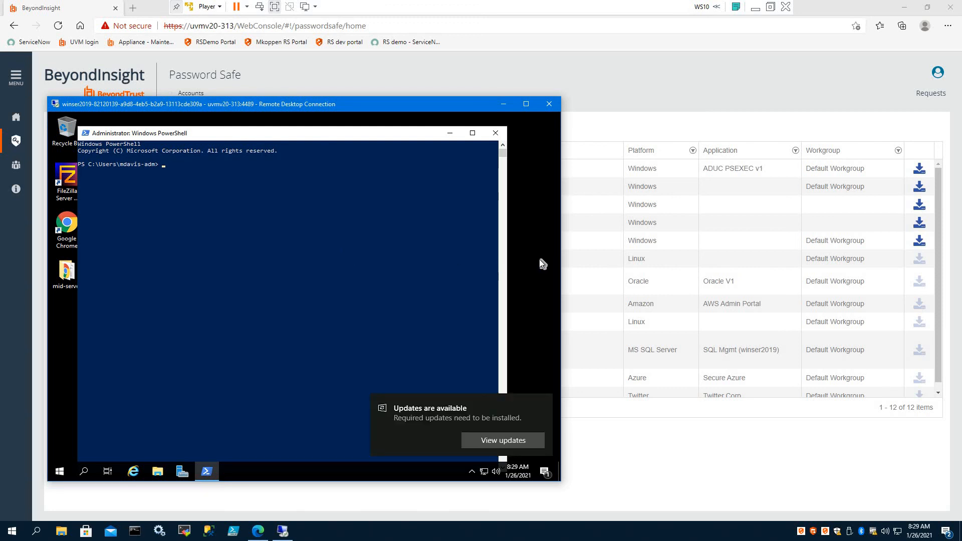
mouse_move(514, 265)
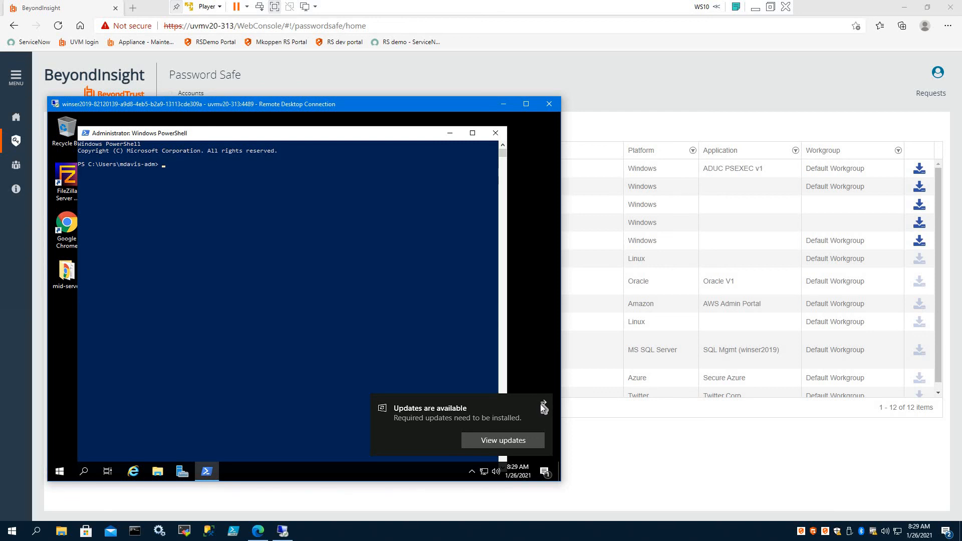
left_click(542, 407)
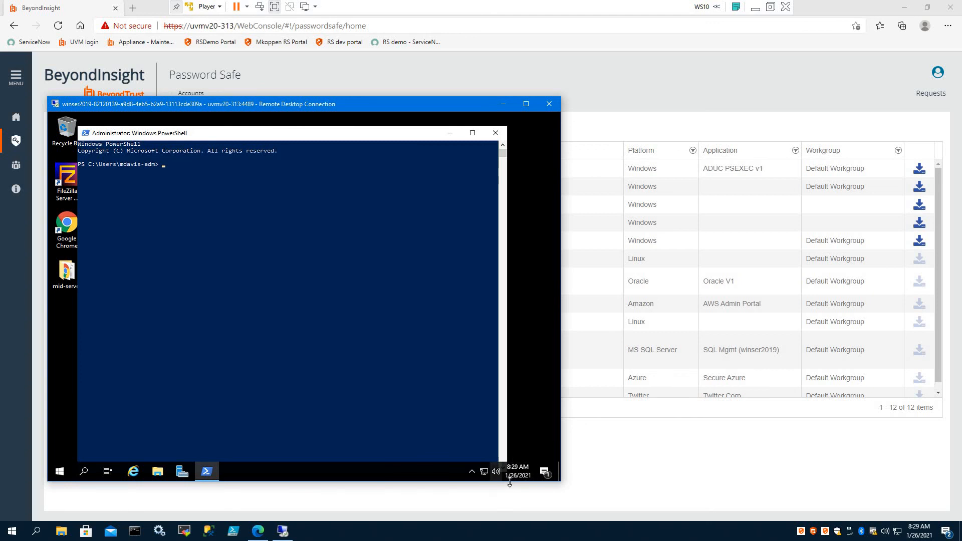
mouse_move(545, 472)
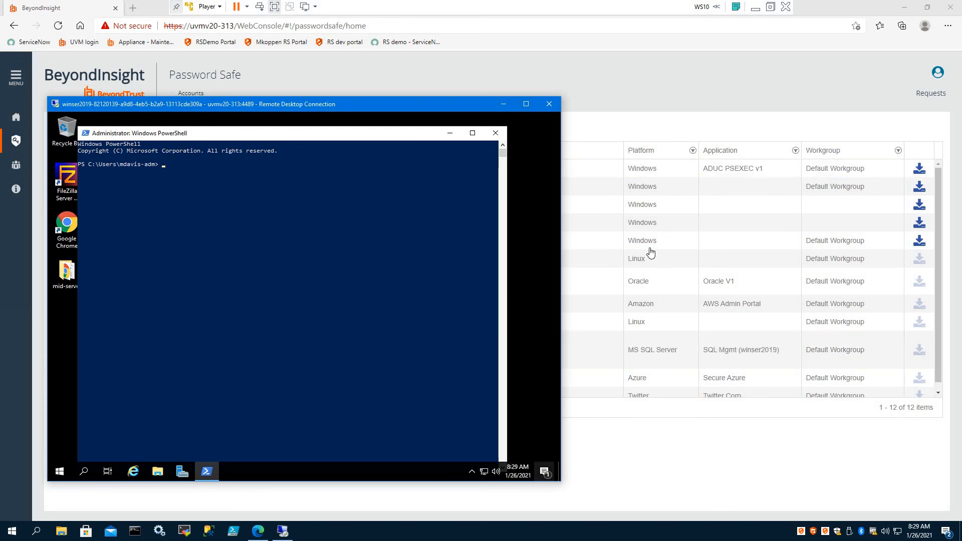
mouse_move(692, 470)
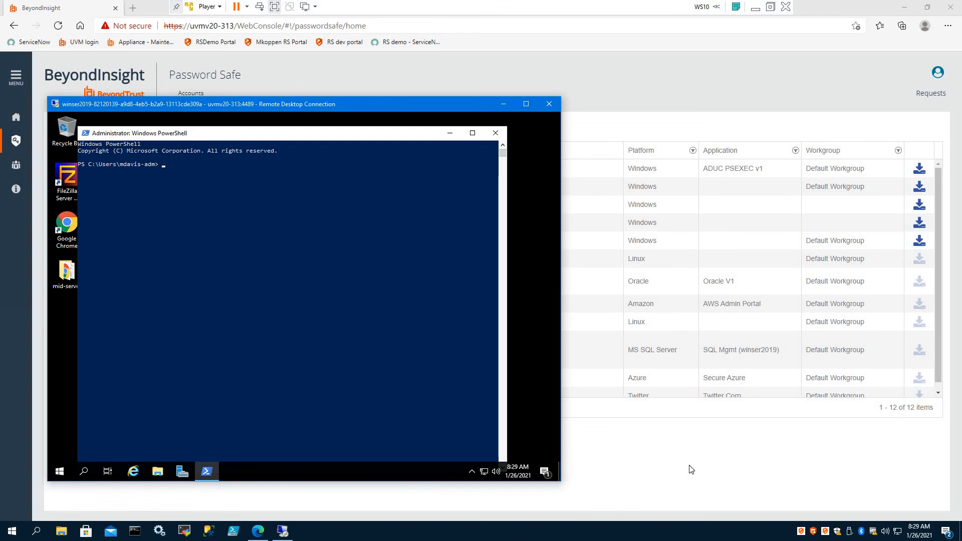